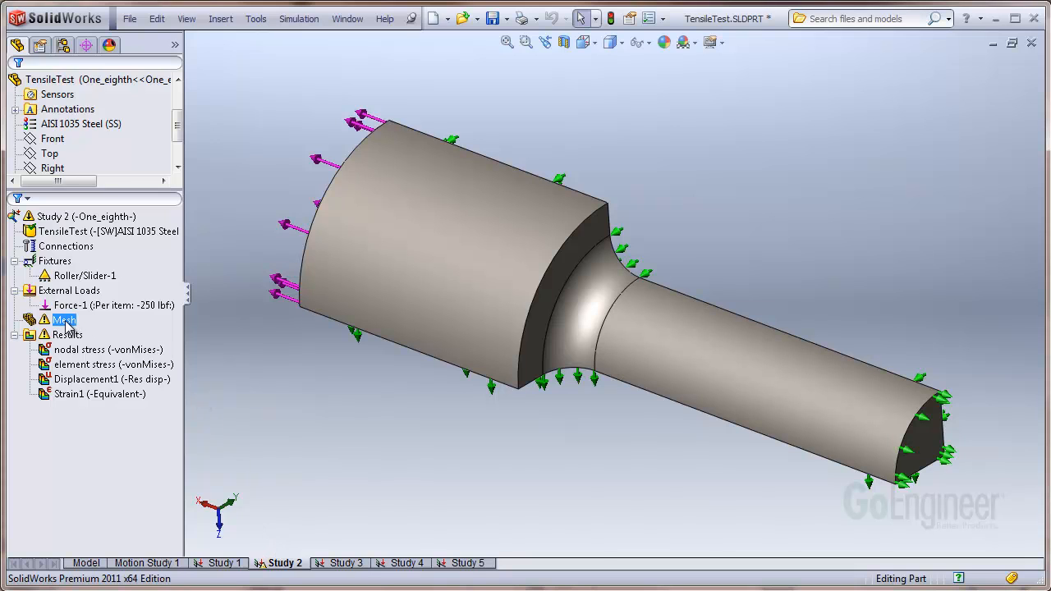
- Bring up the context menu for Study 2's Mesh item
right_click(65, 319)
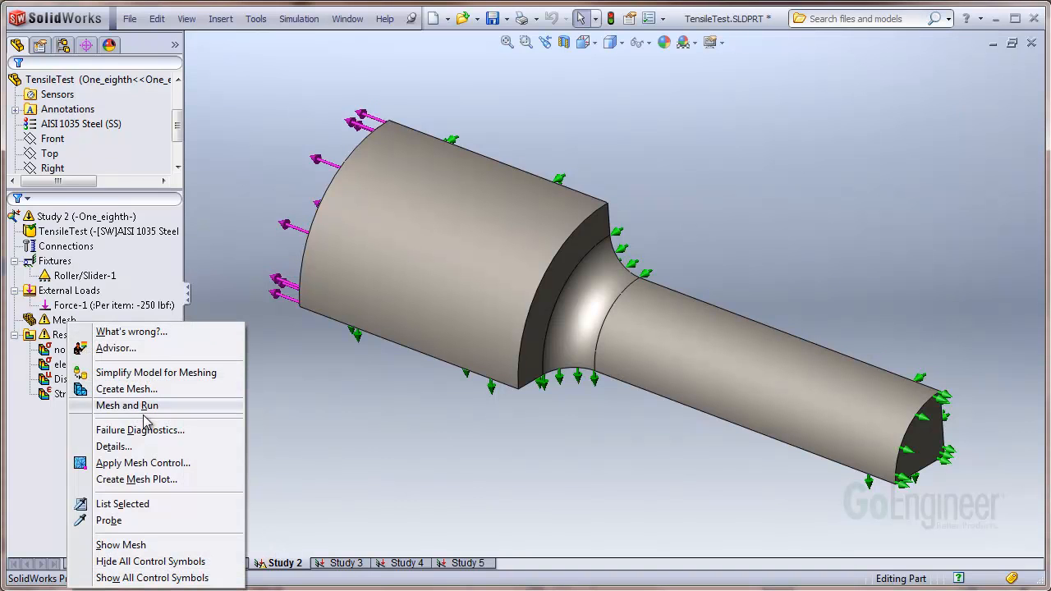
- Add mesh control Control-2 on the fillet face between the two diameters
click(142, 462)
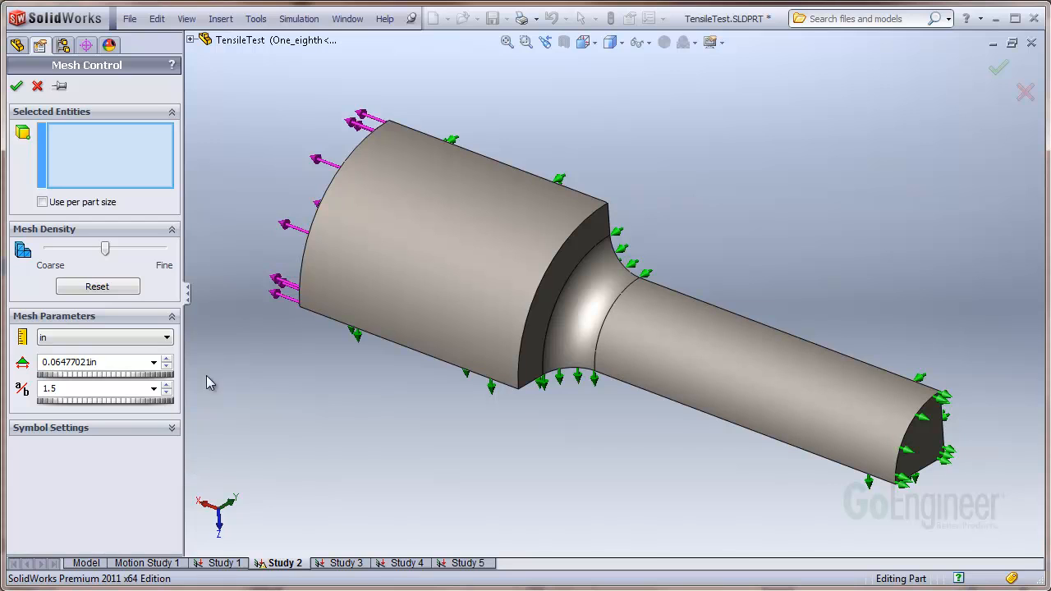
mouse_move(152, 180)
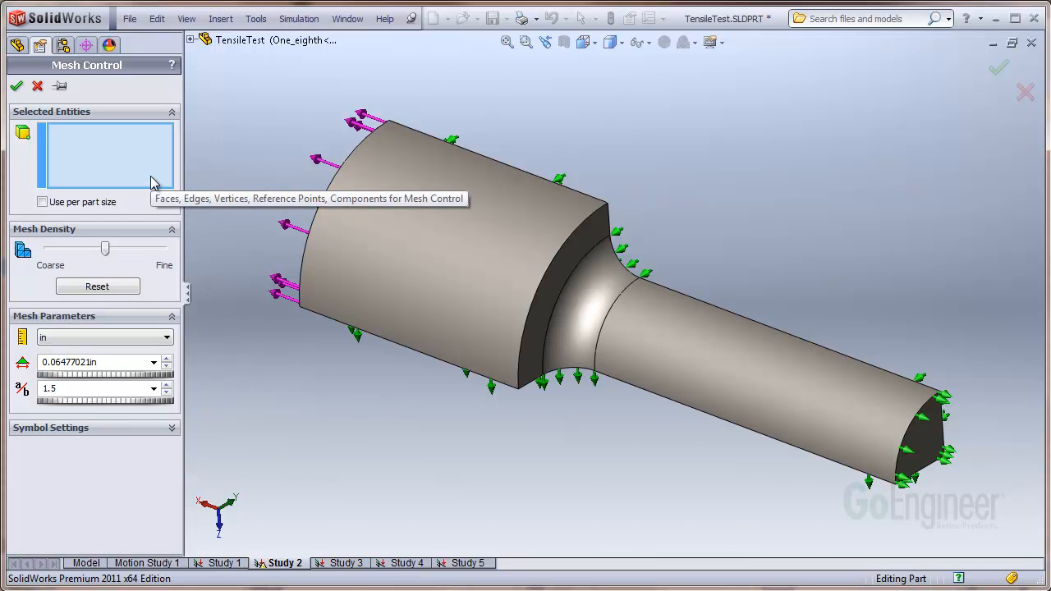
click(570, 321)
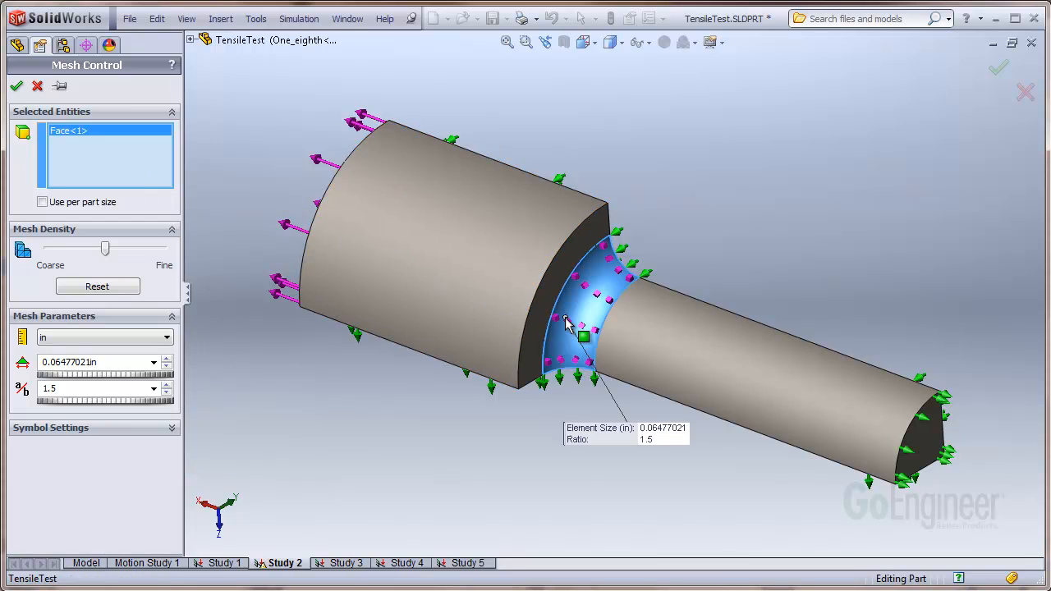
mouse_move(252, 378)
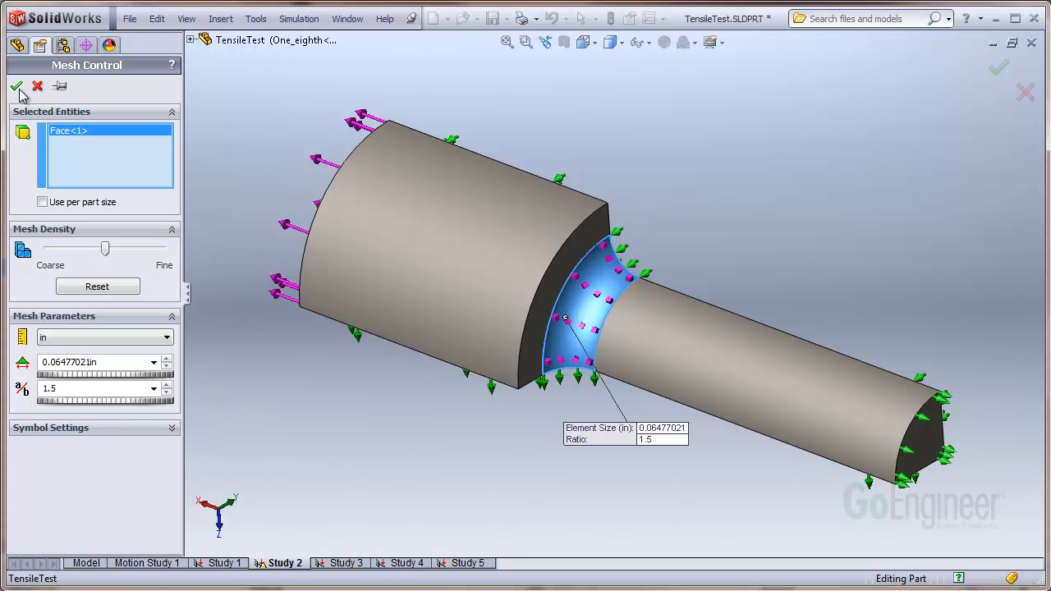
click(16, 86)
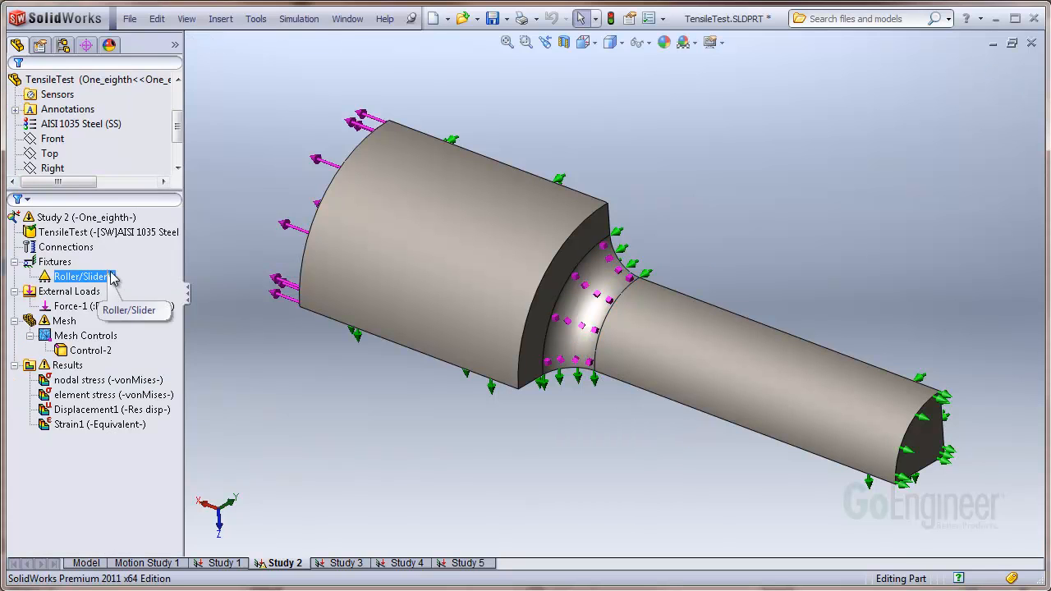
- Open Create Mesh settings for Study 2's mesh at default density
click(89, 351)
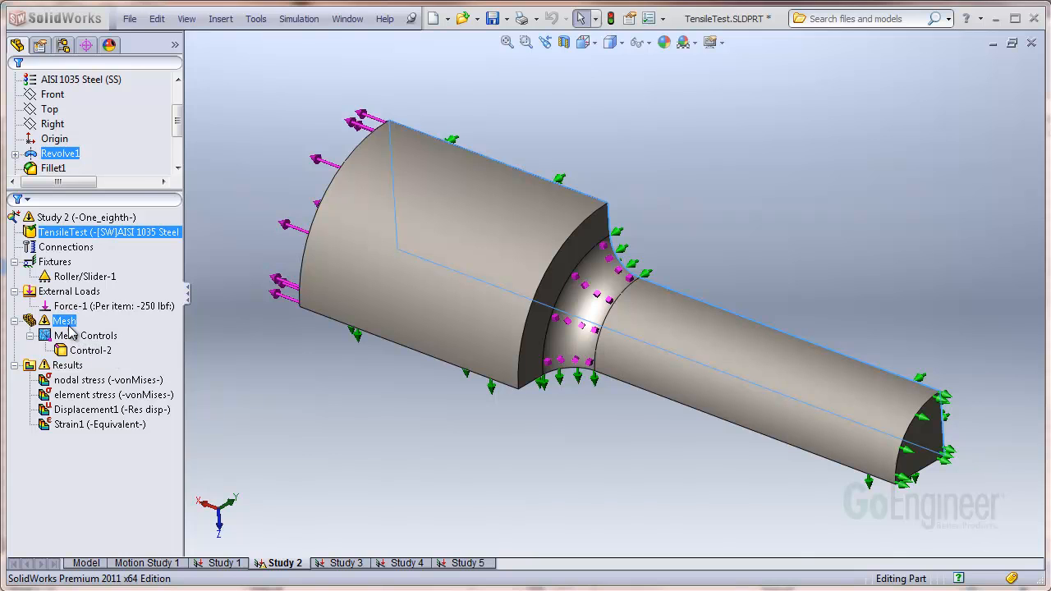
right_click(64, 320)
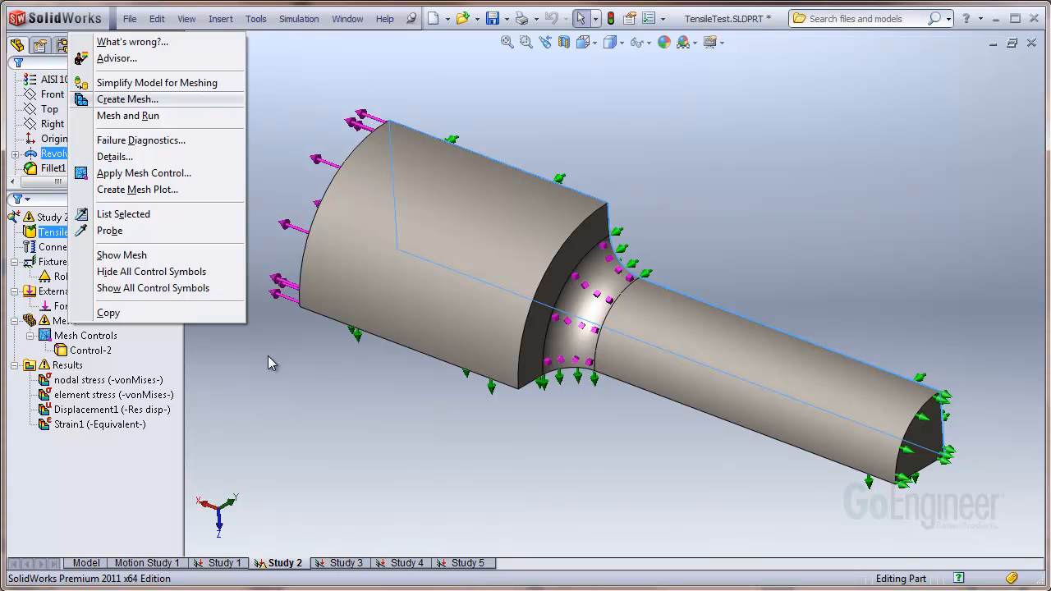
click(127, 98)
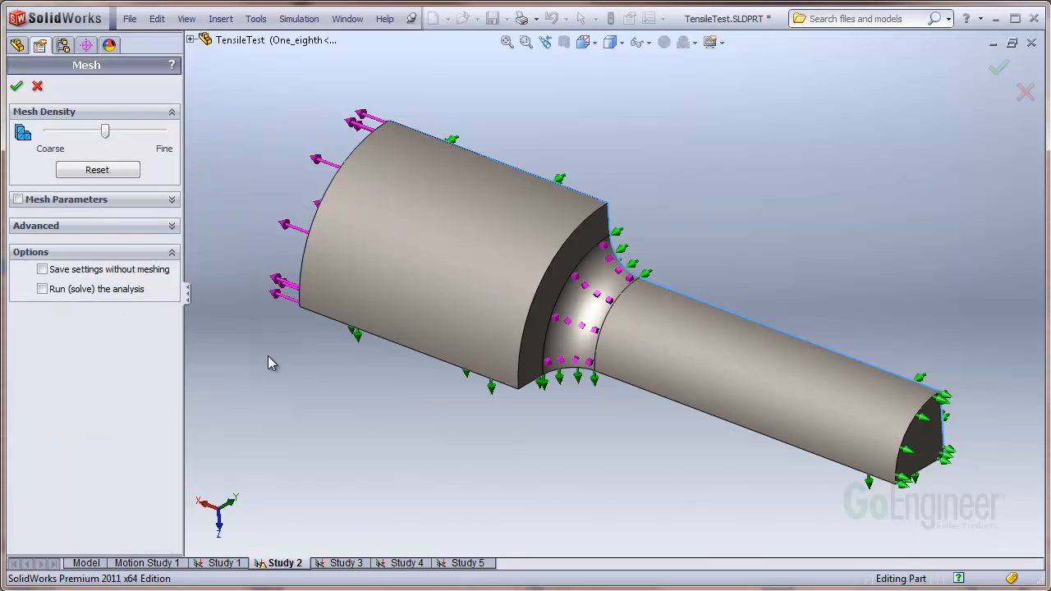
- Mesh and run Study 2, giving a 1,948.8 psi von Mises peak at the fillet
click(16, 85)
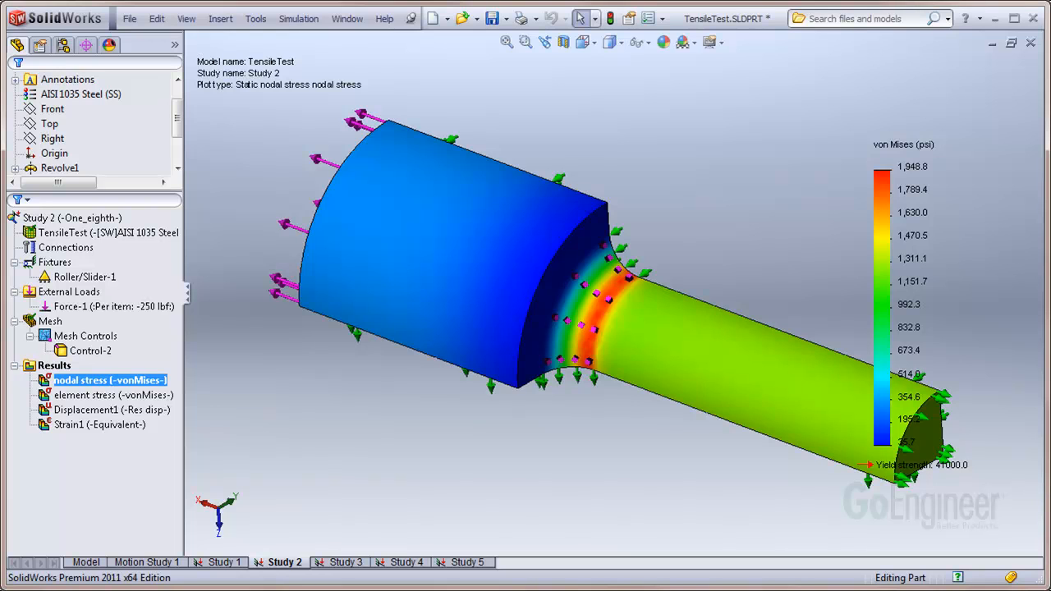
click(345, 562)
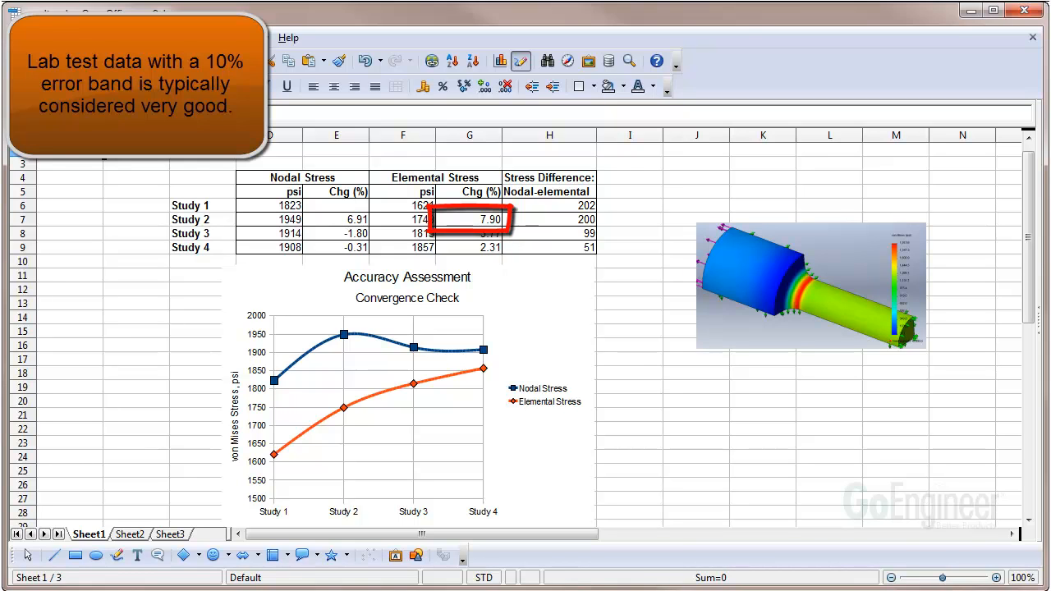
- Review the Calc stress table and Accuracy Assessment convergence chart for Studies 1–4
click(468, 233)
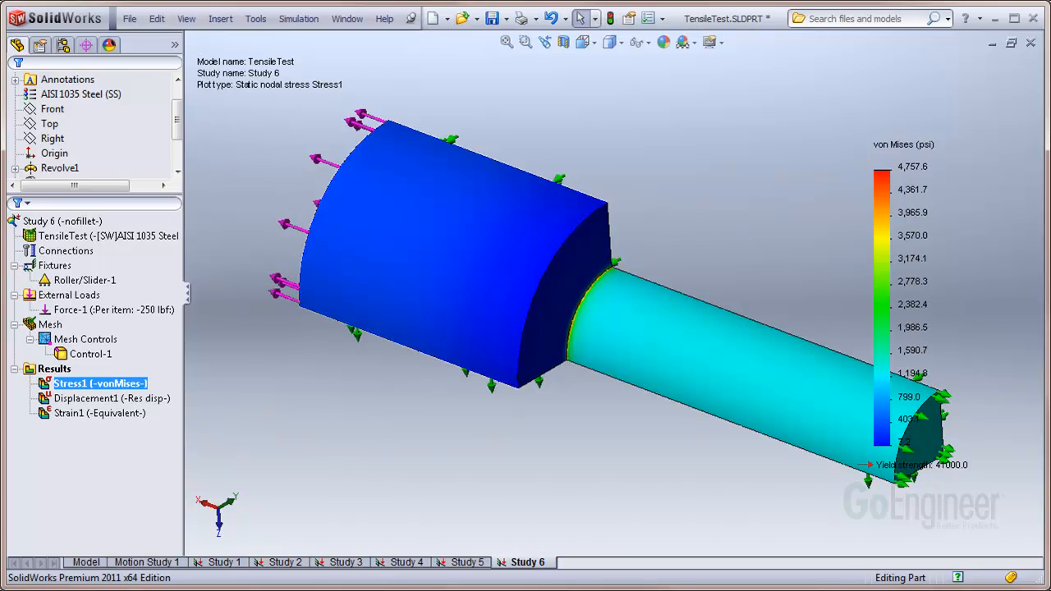
- Switch to Study 3 to view its mesh refined around the fillet
click(346, 563)
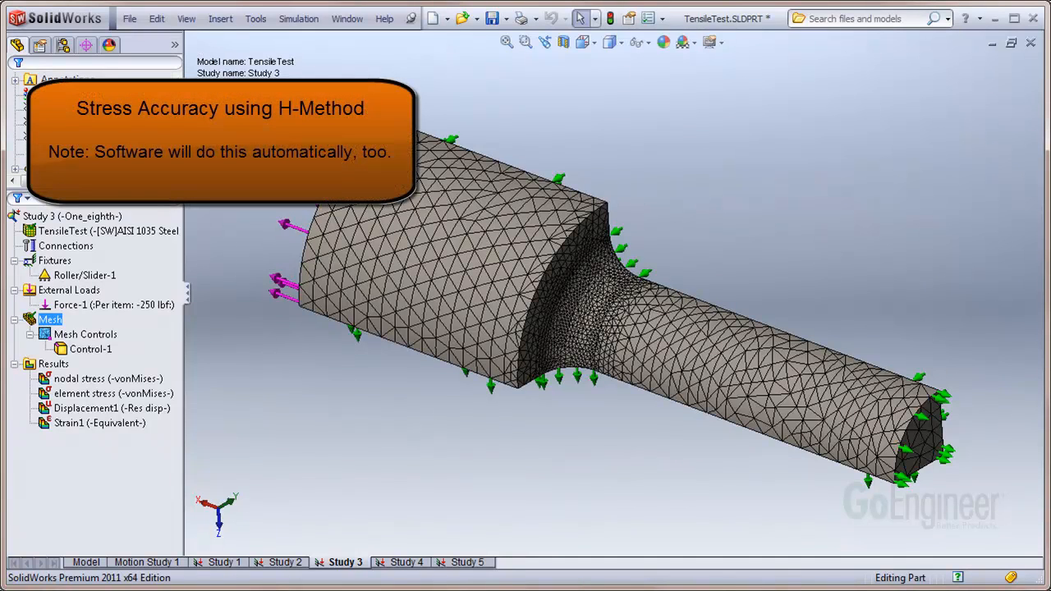